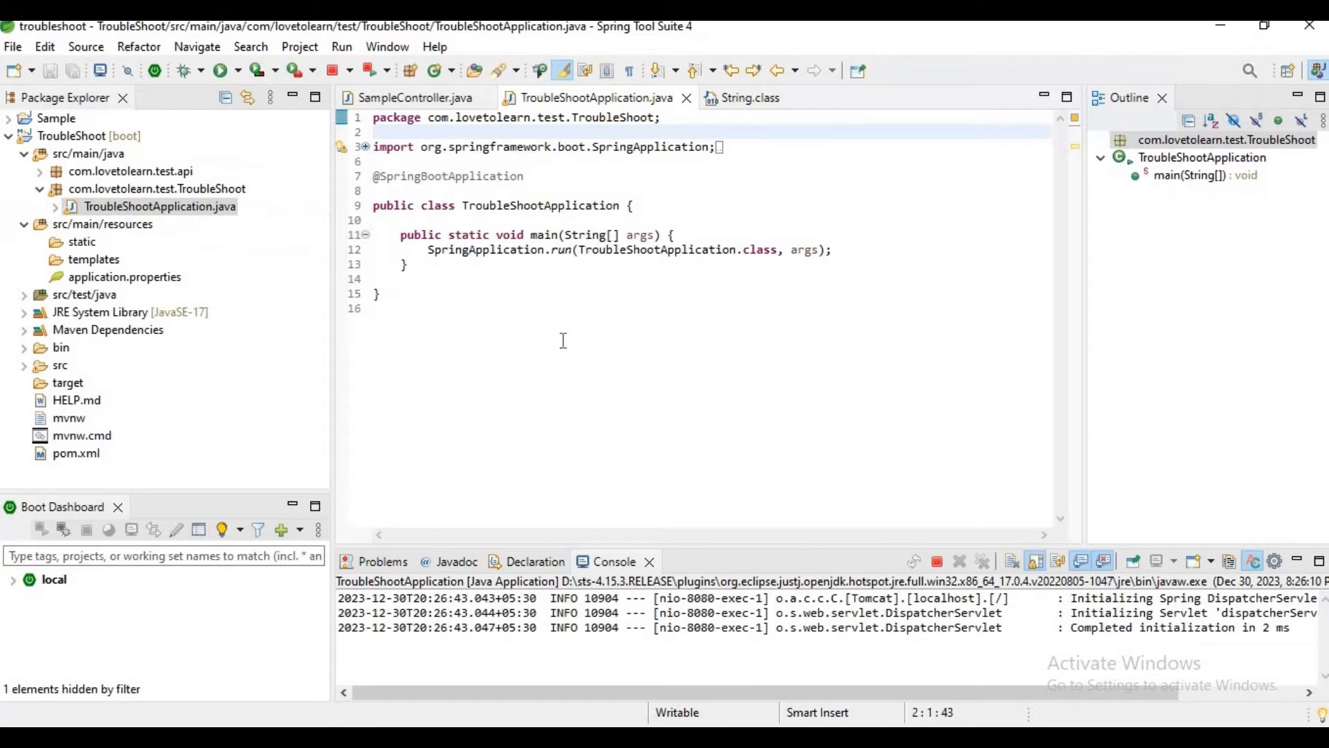
mouse_move(237, 227)
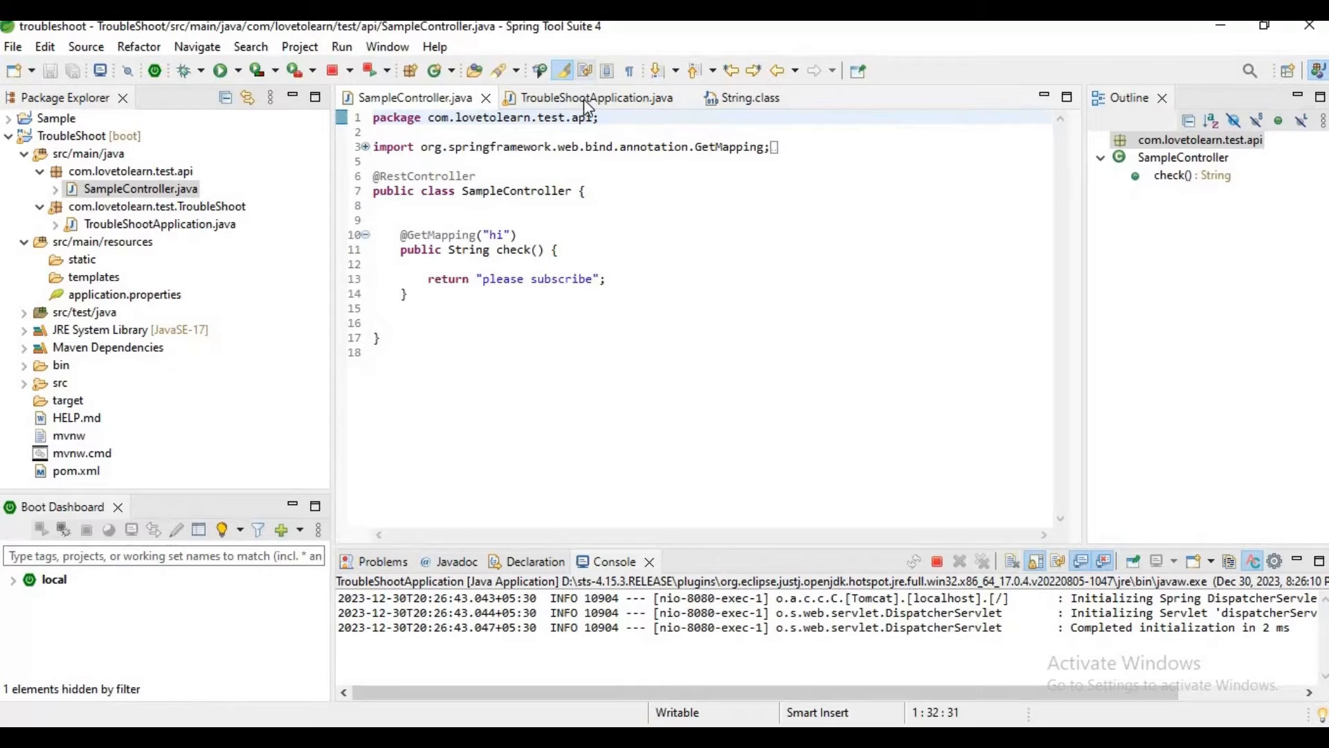
click(597, 97)
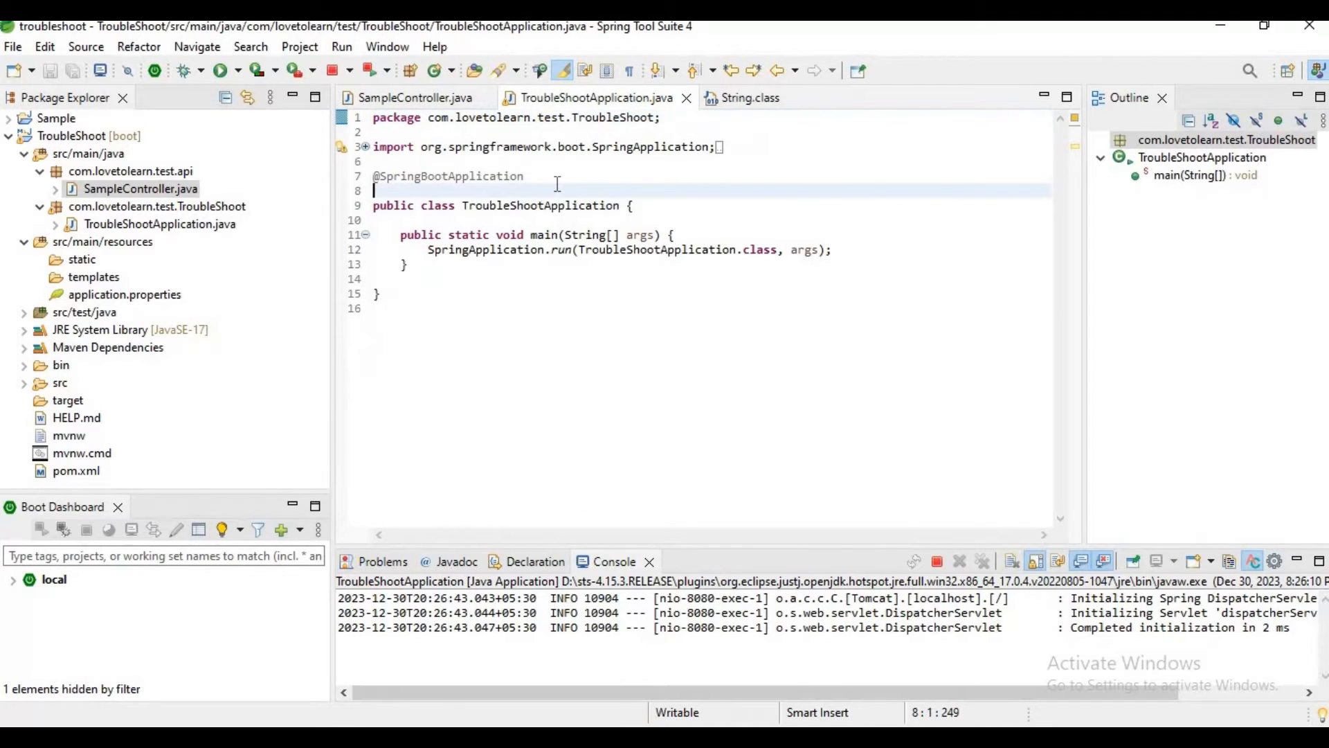
text(@ComponentScan(basePackages = "com.lovetolearn.test"))
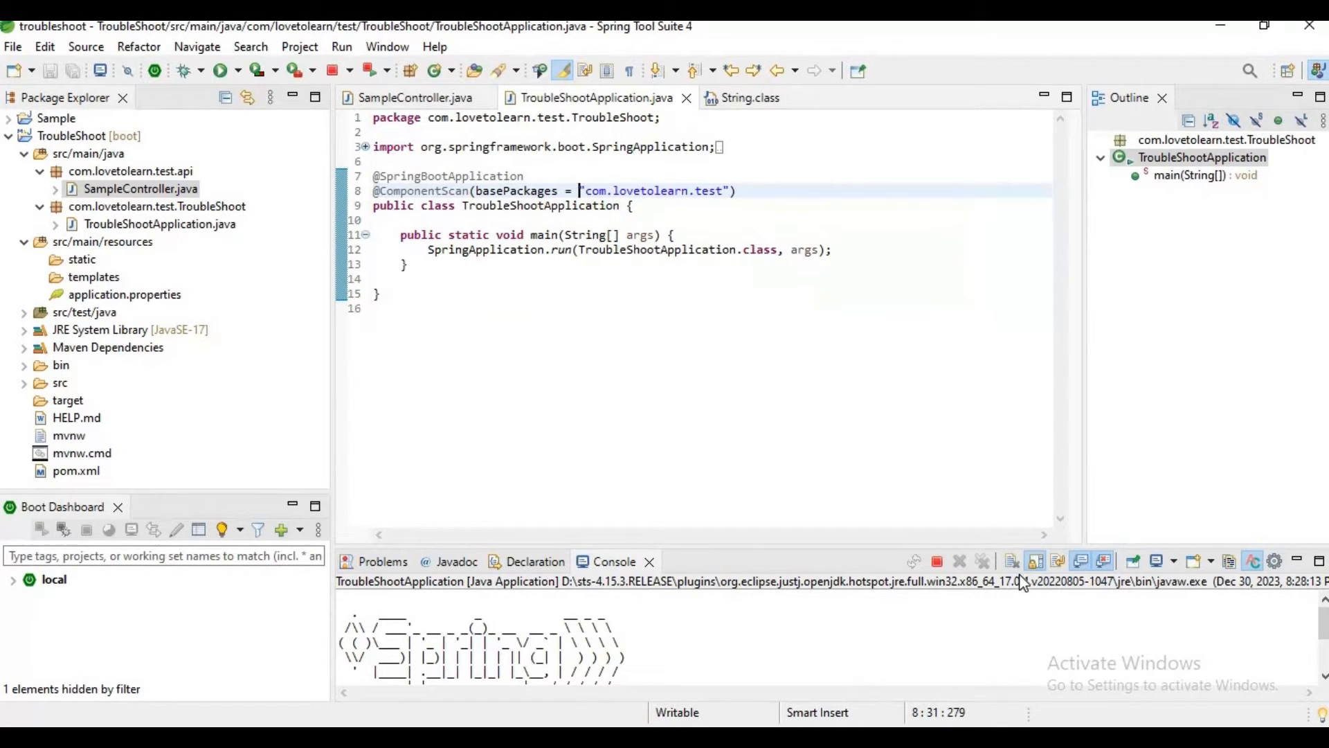
click(959, 561)
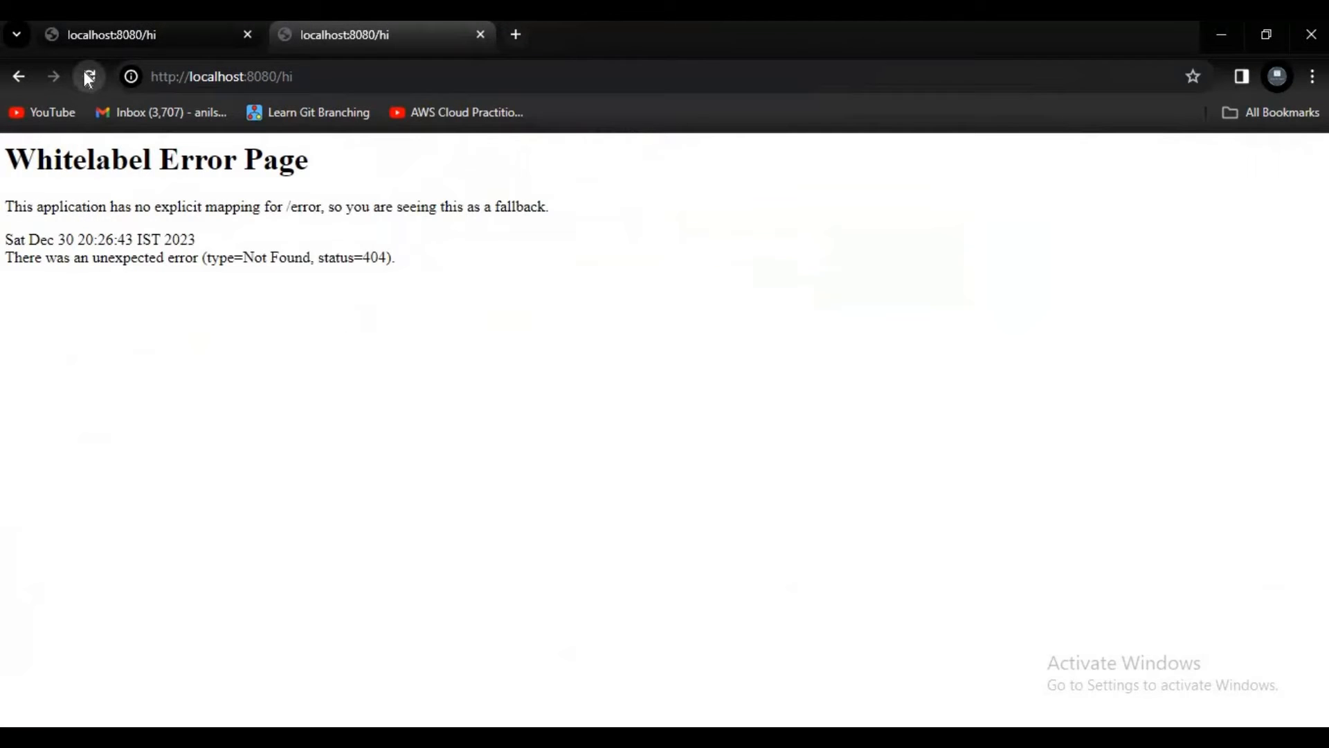
- Reload localhost:8080/hi, which still returns the 404 Whitelabel Error Page
click(89, 76)
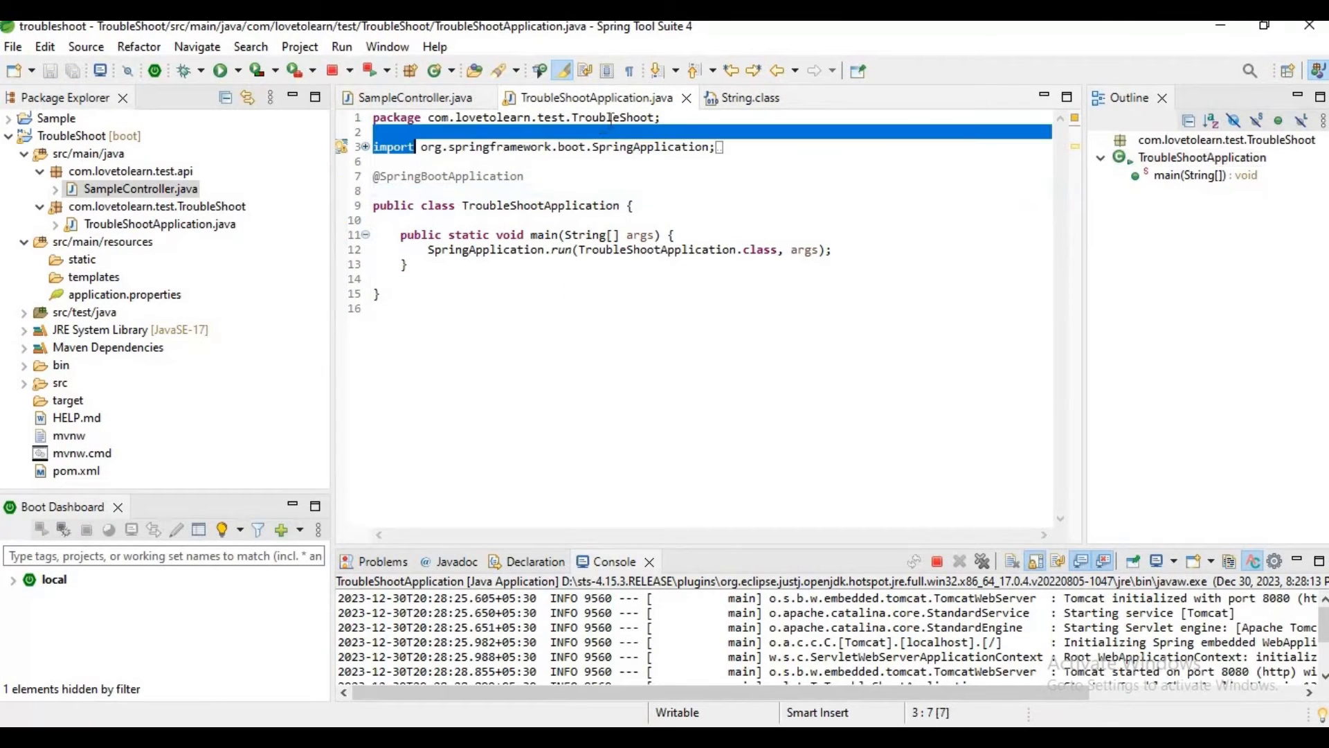
- Rename the api package to com.lovetolearn.test.TroubleShoot.api via Refactor > Rename with preview
right_click(130, 170)
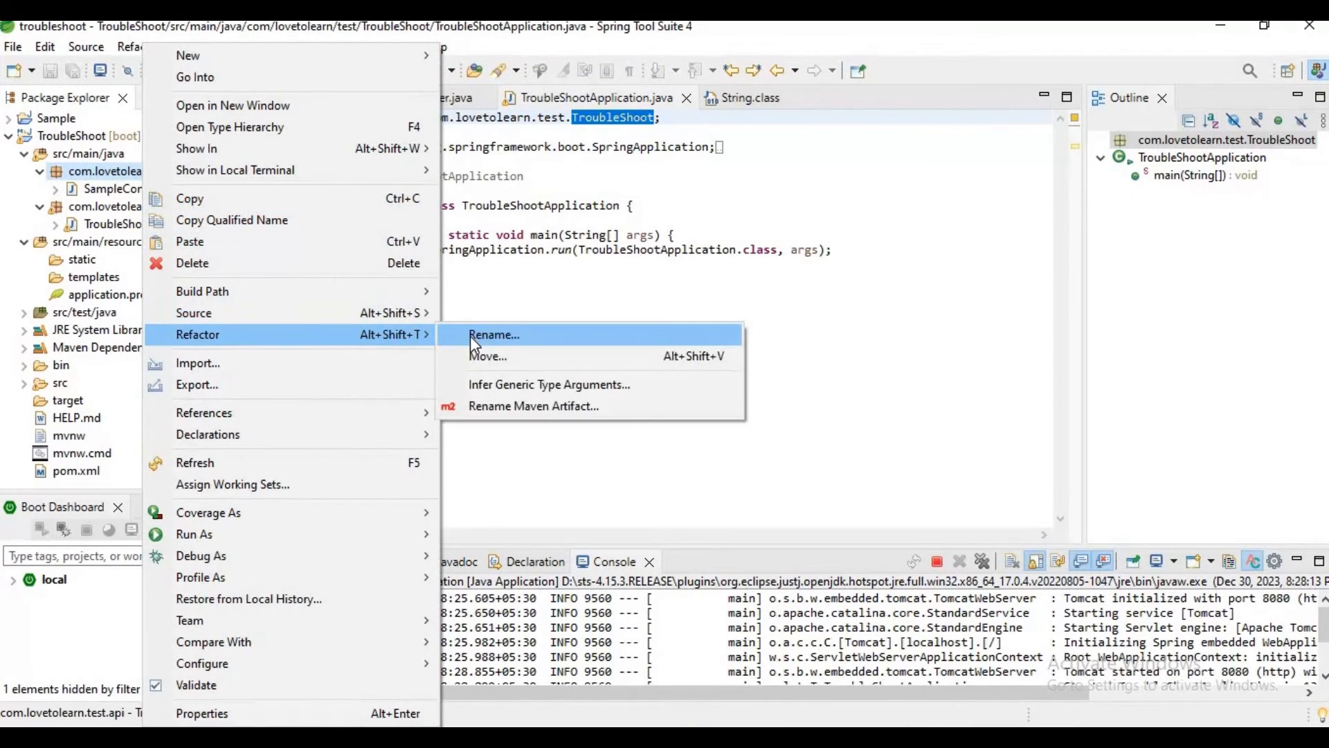
click(493, 334)
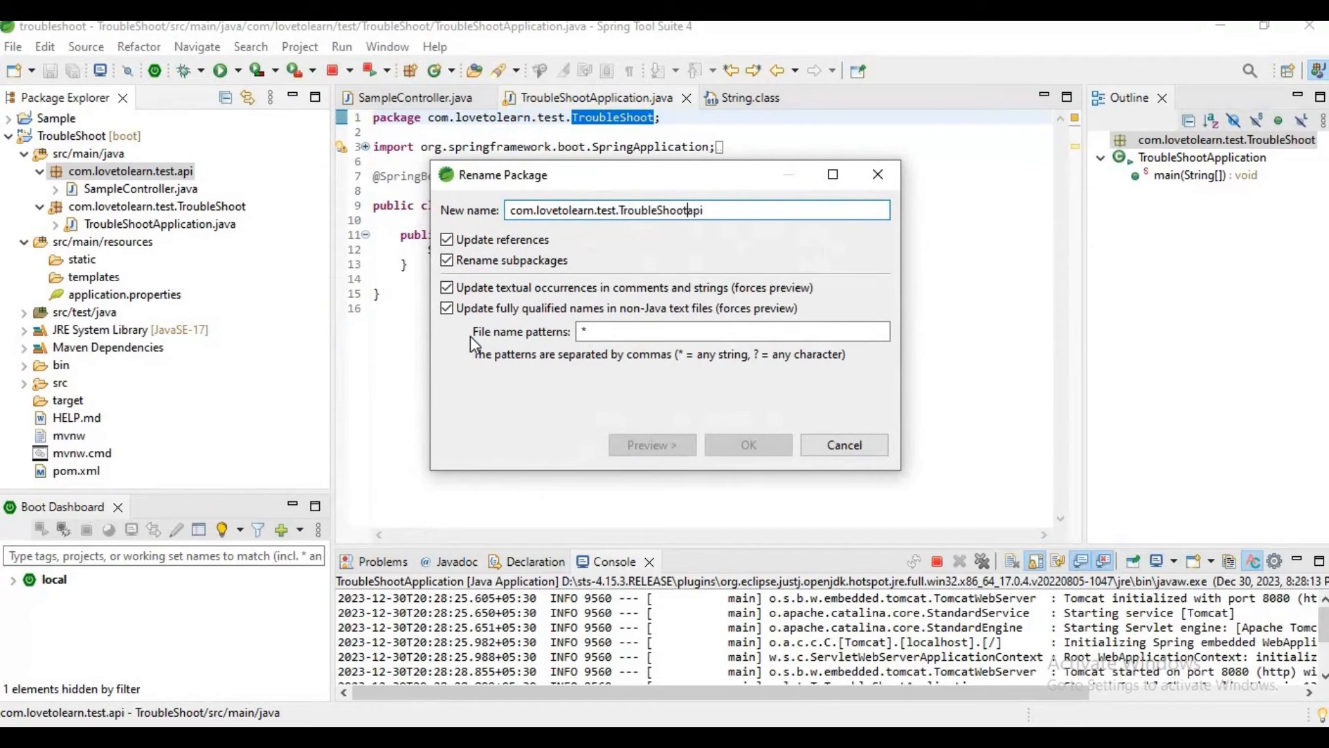
click(653, 445)
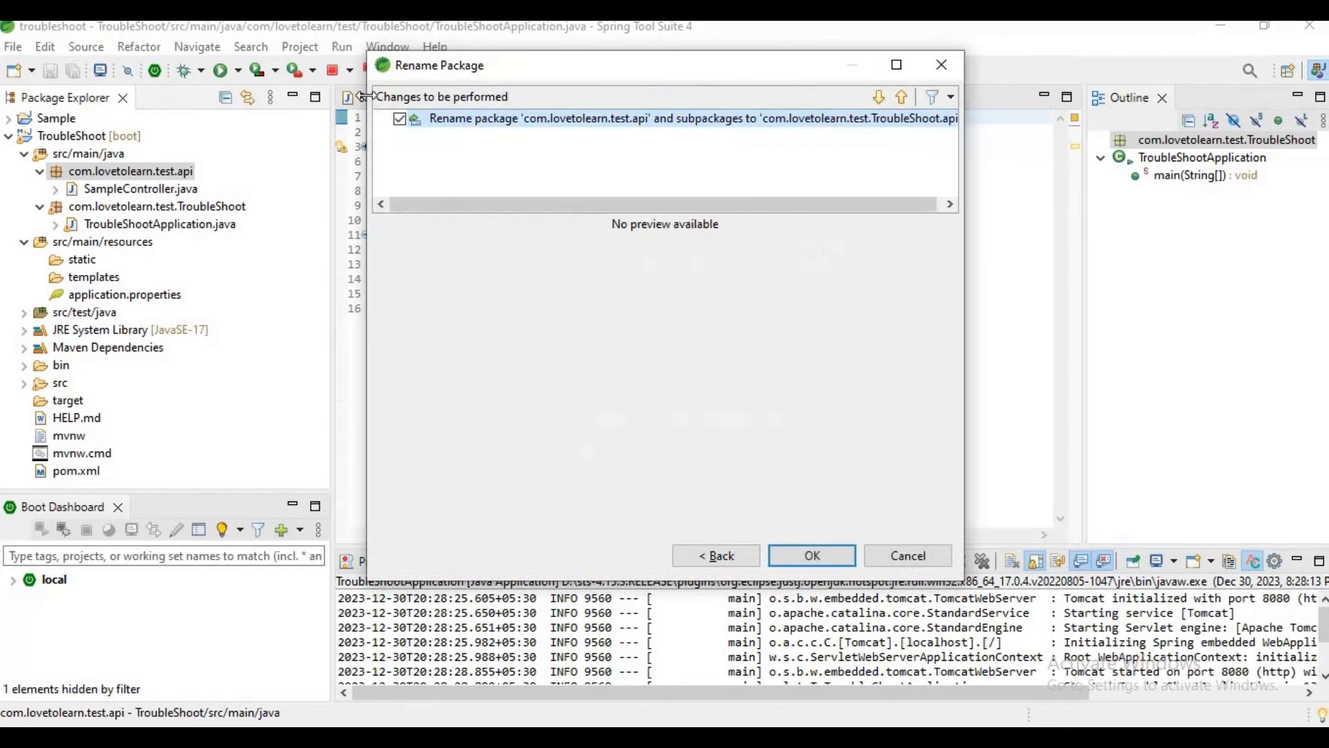
click(810, 555)
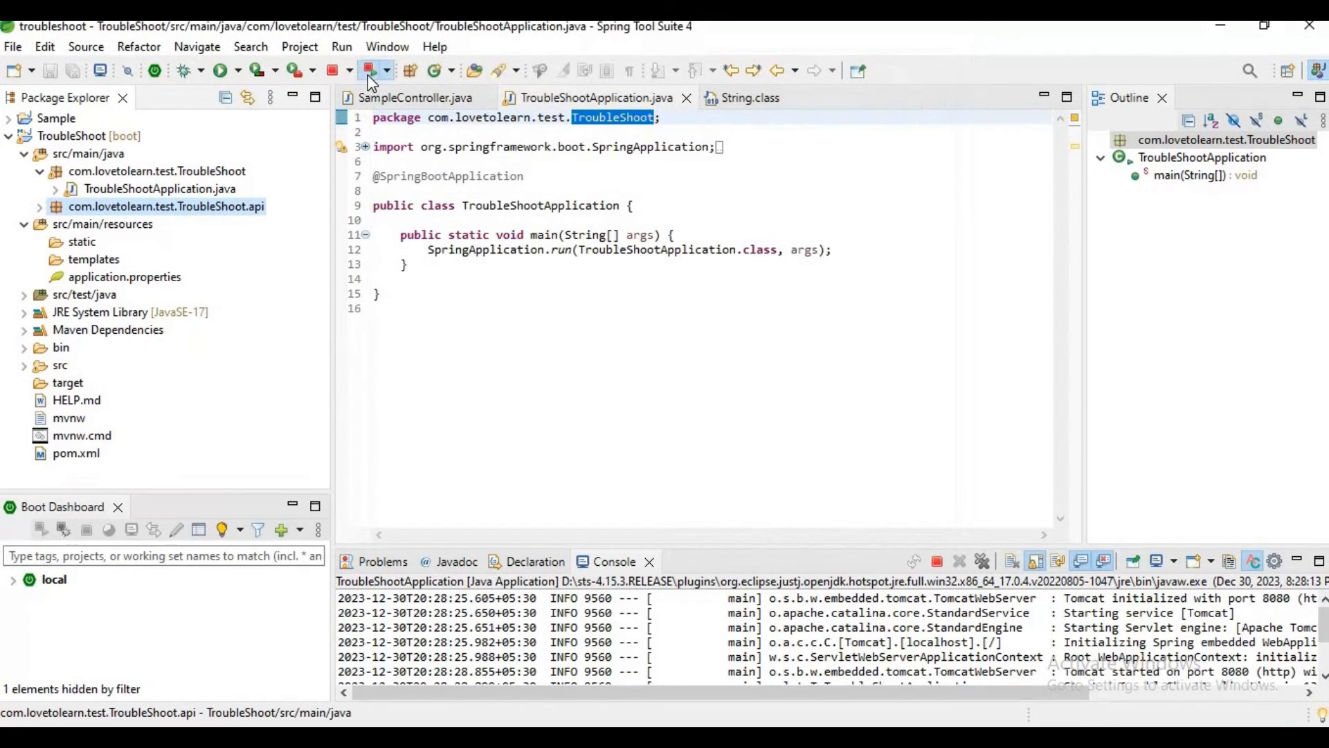
- Relaunch TroubleShootApplication with the renamed package and watch the console startup log
click(369, 71)
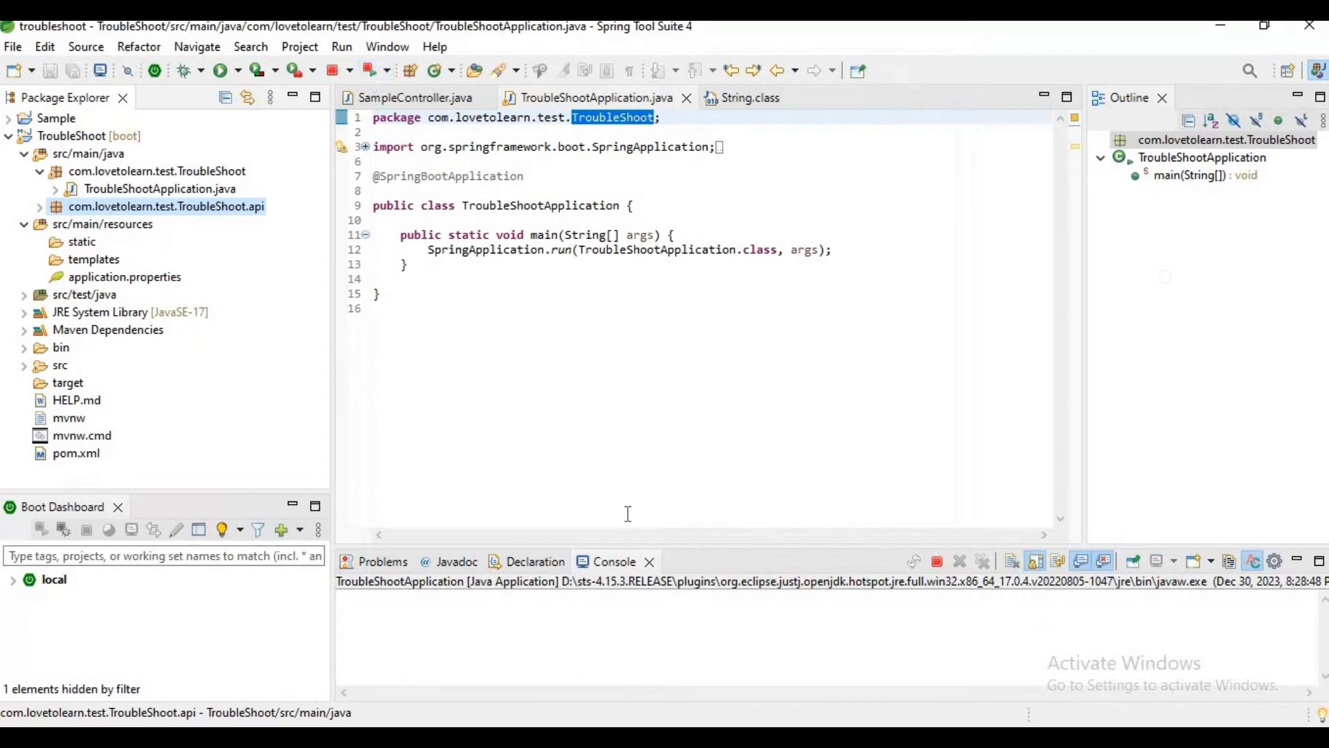
click(220, 71)
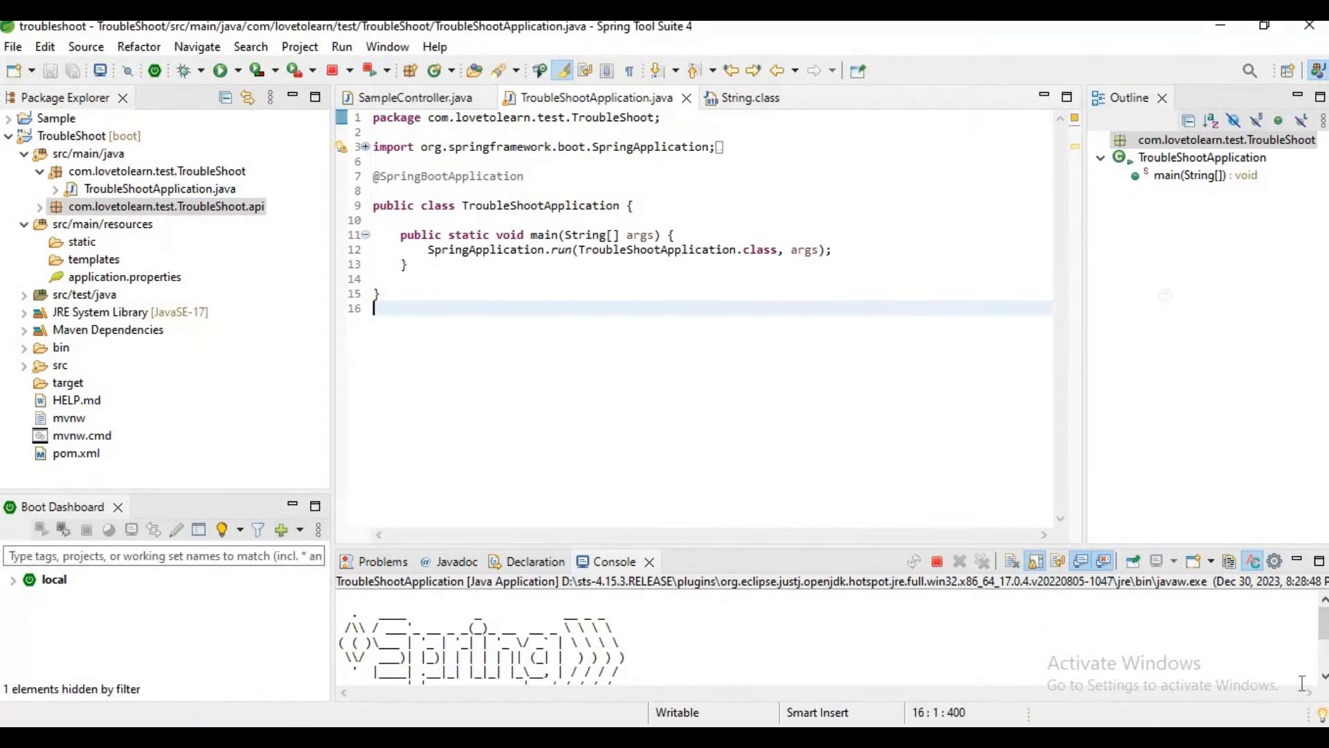
click(220, 70)
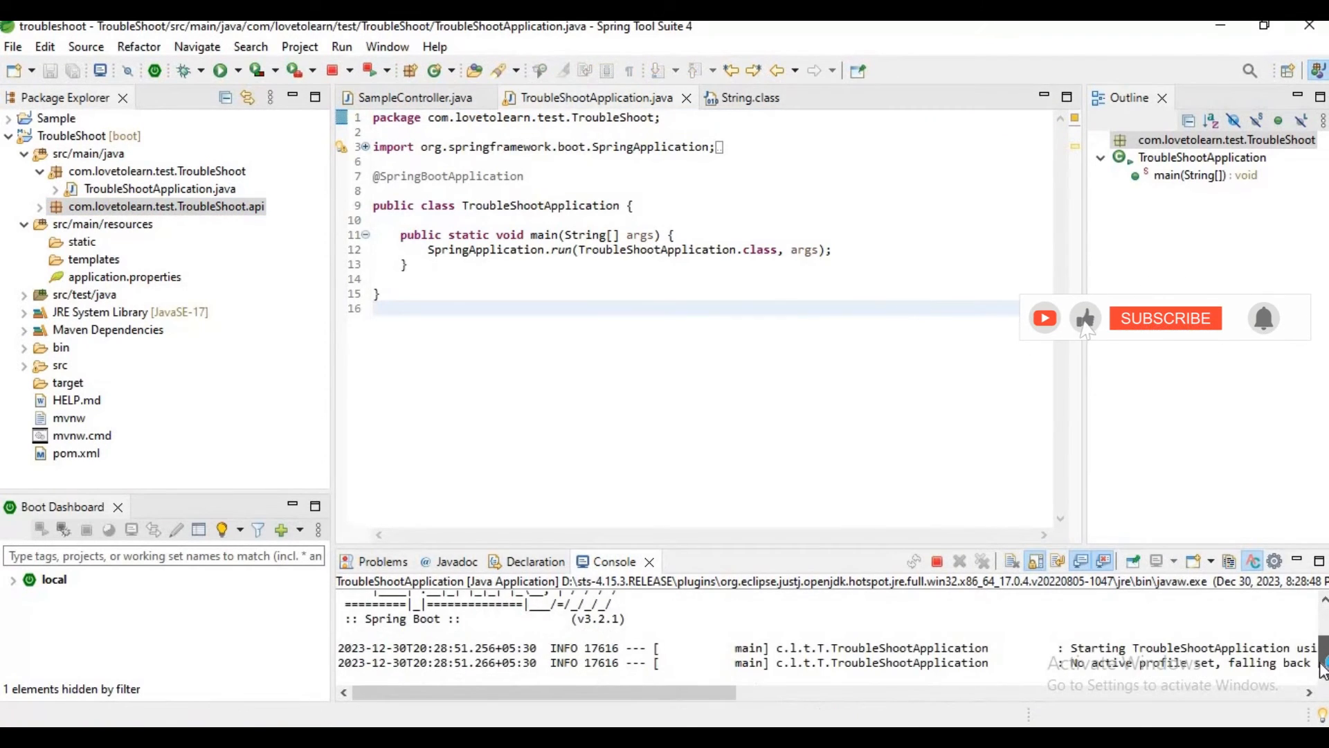
click(1164, 319)
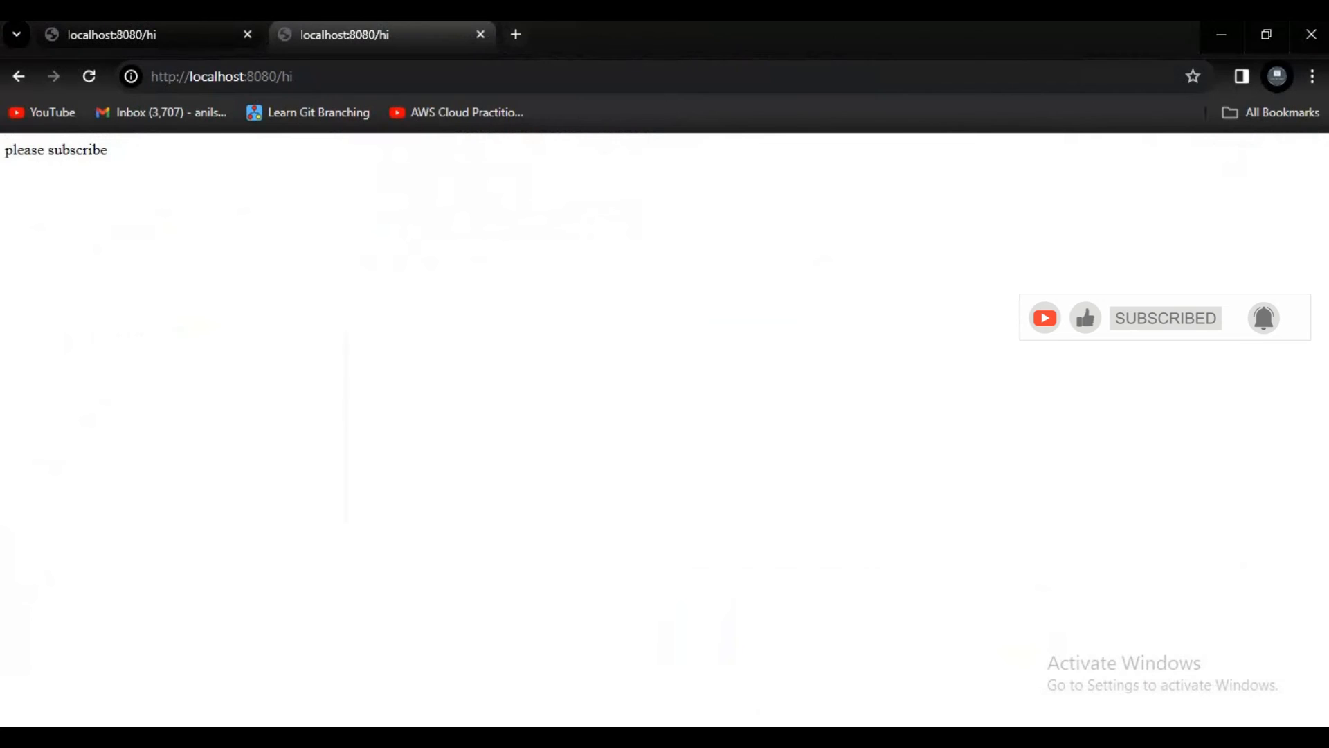
- Load localhost:8080/hi in a fresh tab, now showing 'please subscribe'
click(221, 76)
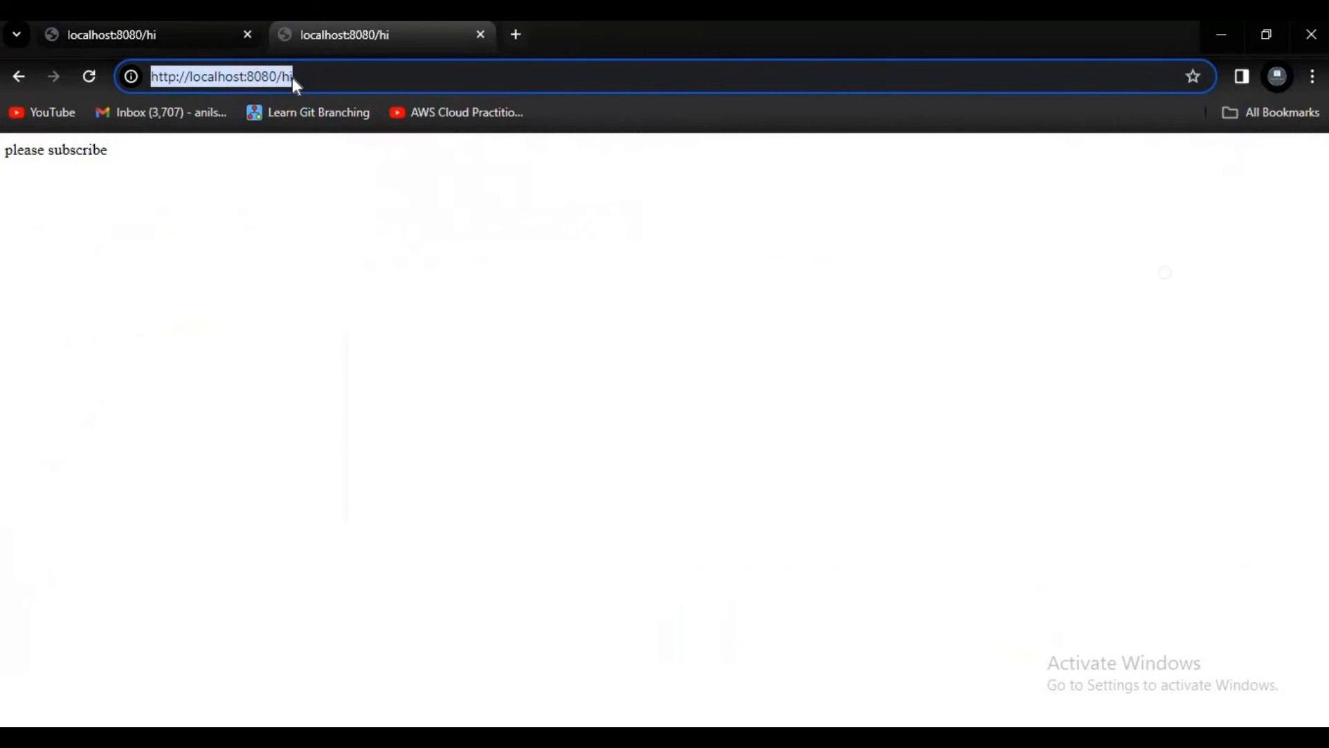
click(515, 35)
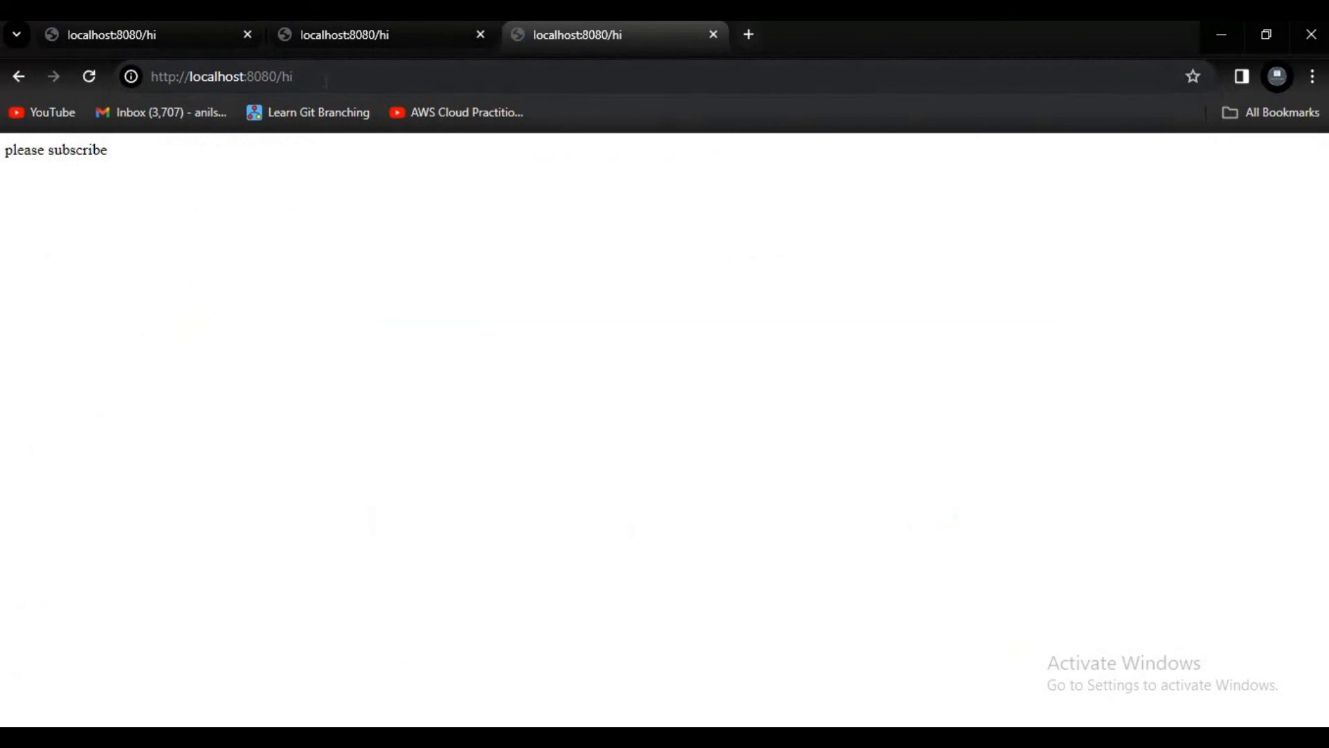